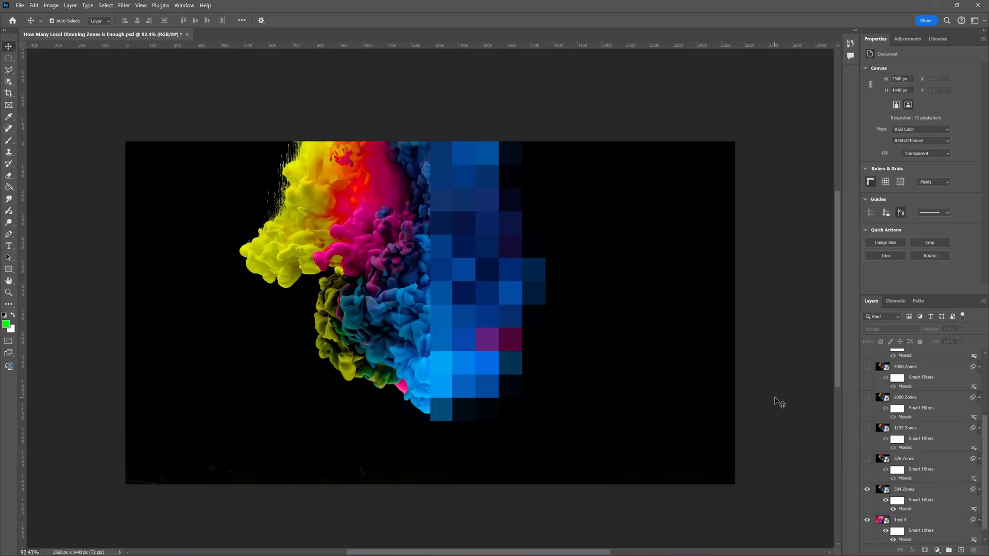
mouse_move(803, 348)
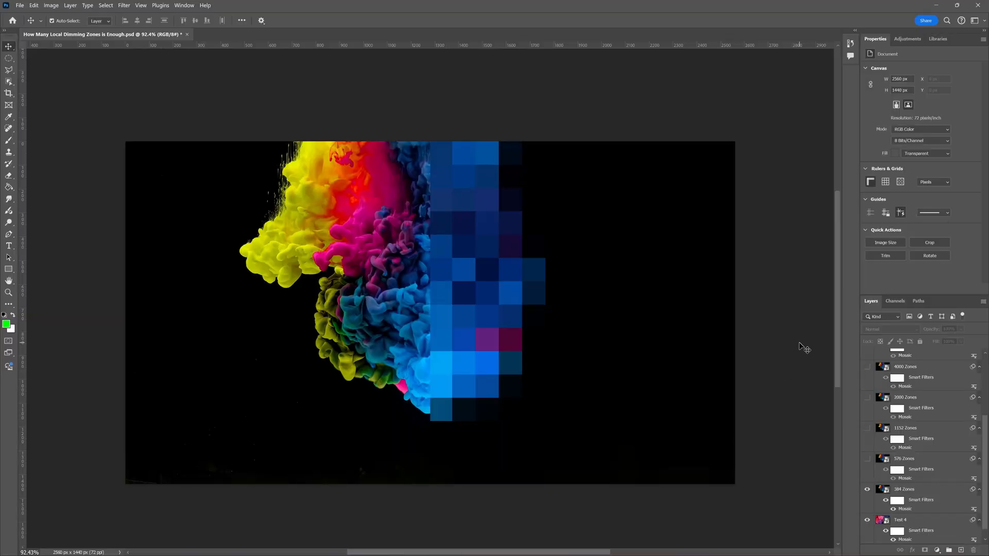